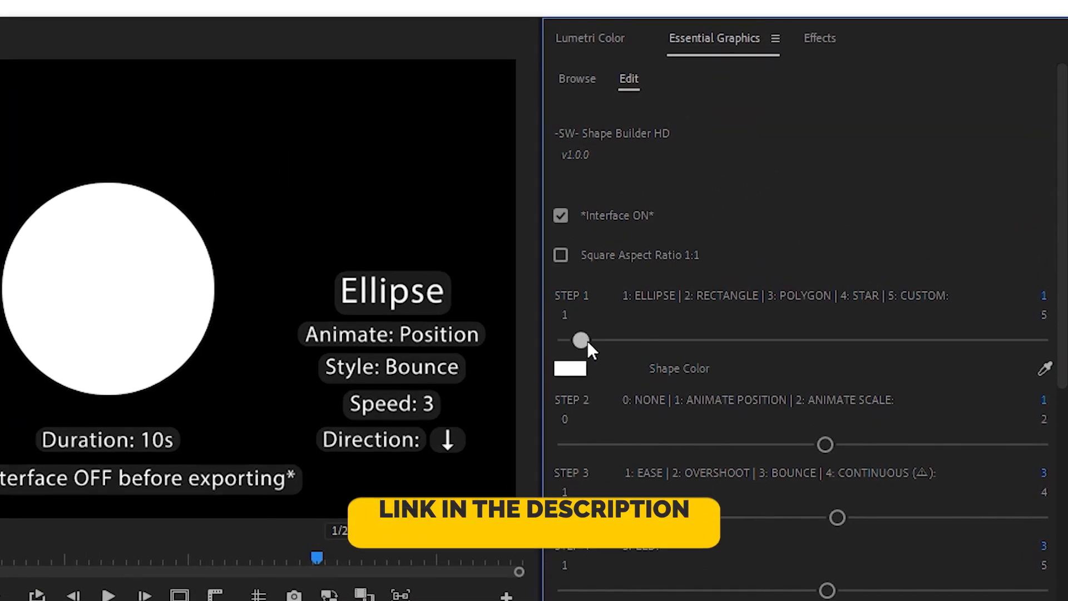
- Set the Shape Builder sliders to Polygon, scale animation, and Overshoot style
left_click_drag(579, 339, 804, 339)
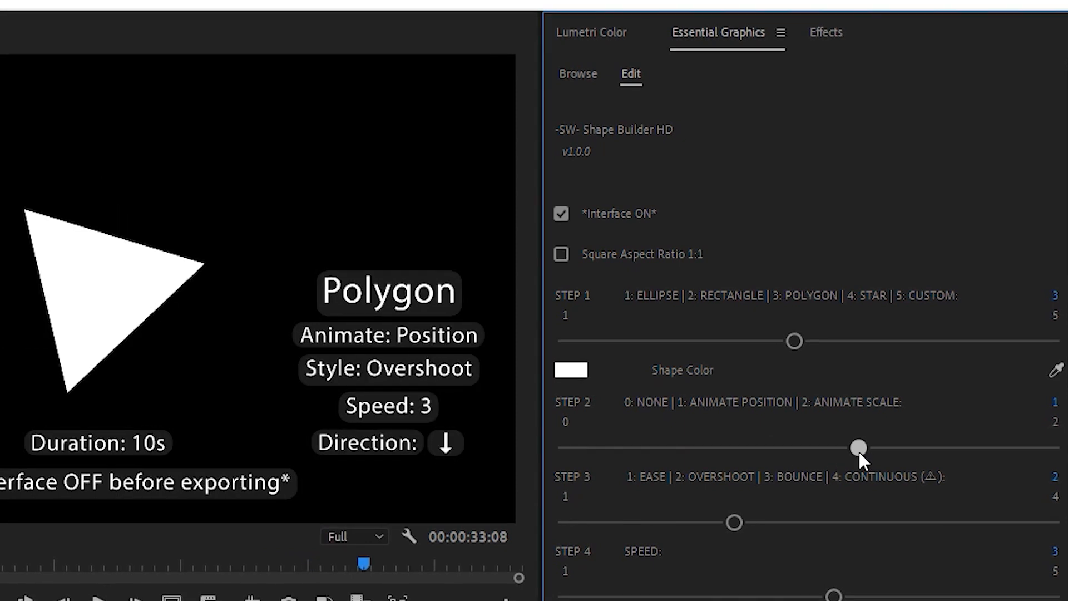
left_click_drag(857, 448, 1059, 448)
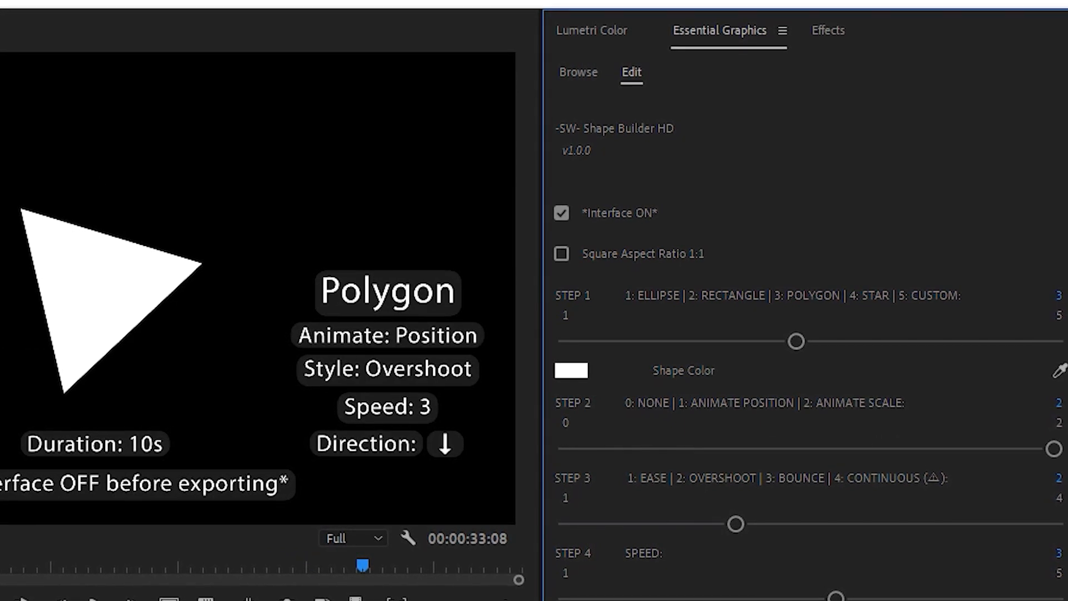
left_click_drag(734, 522, 589, 524)
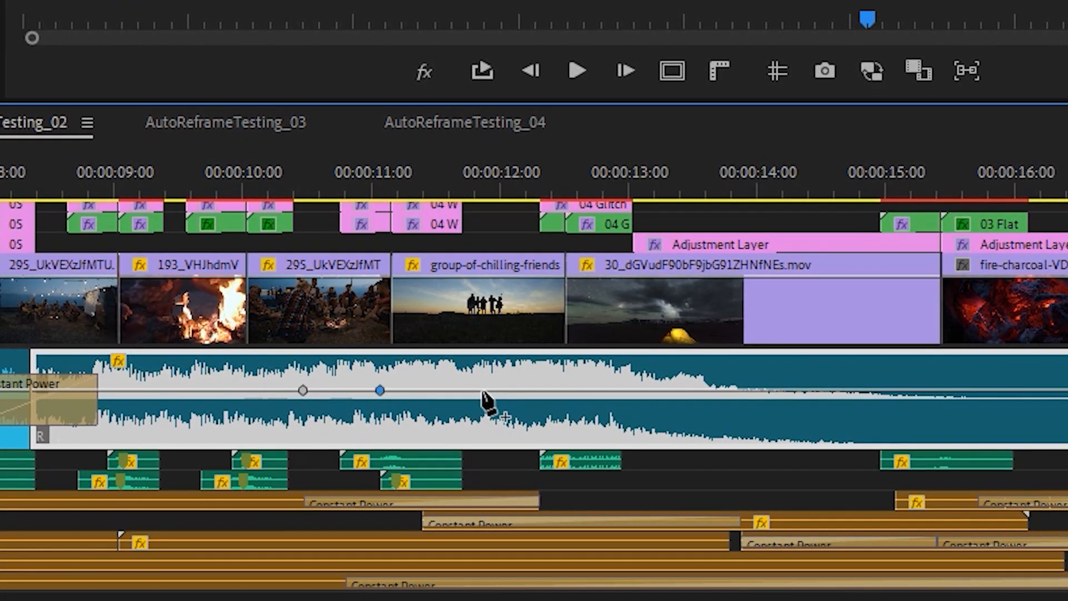
- Add a volume keyframe on the music clip and adjust its level
left_click(563, 389)
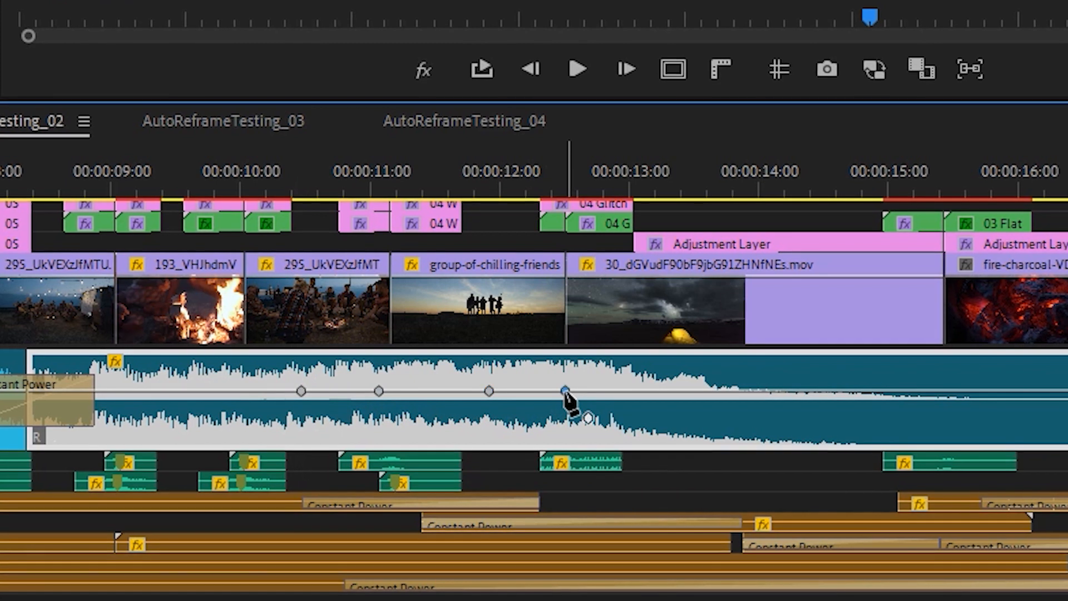
left_click_drag(565, 390, 564, 391)
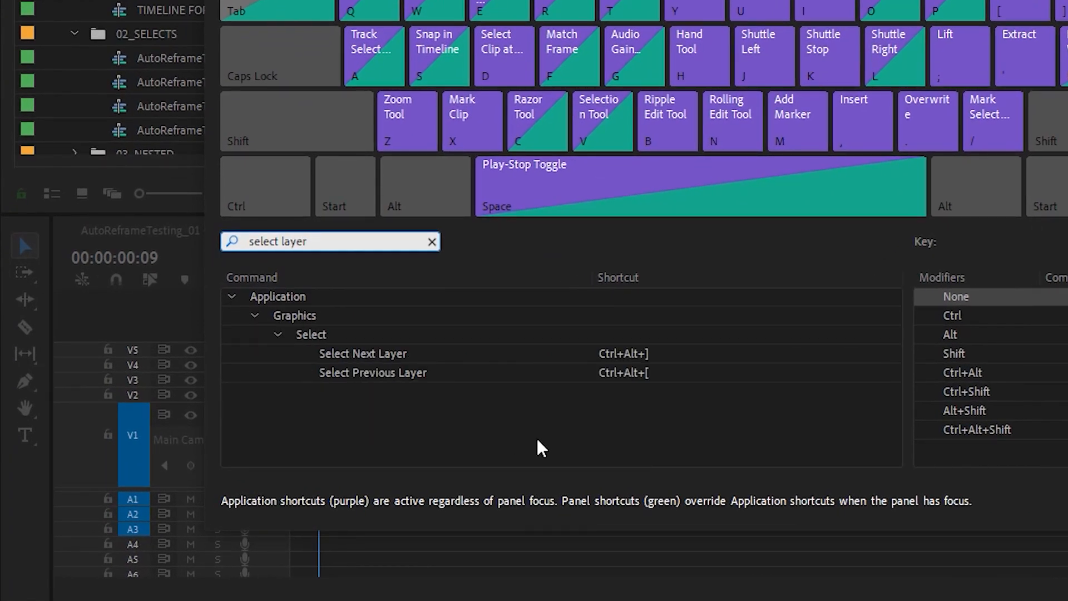
mouse_move(644, 418)
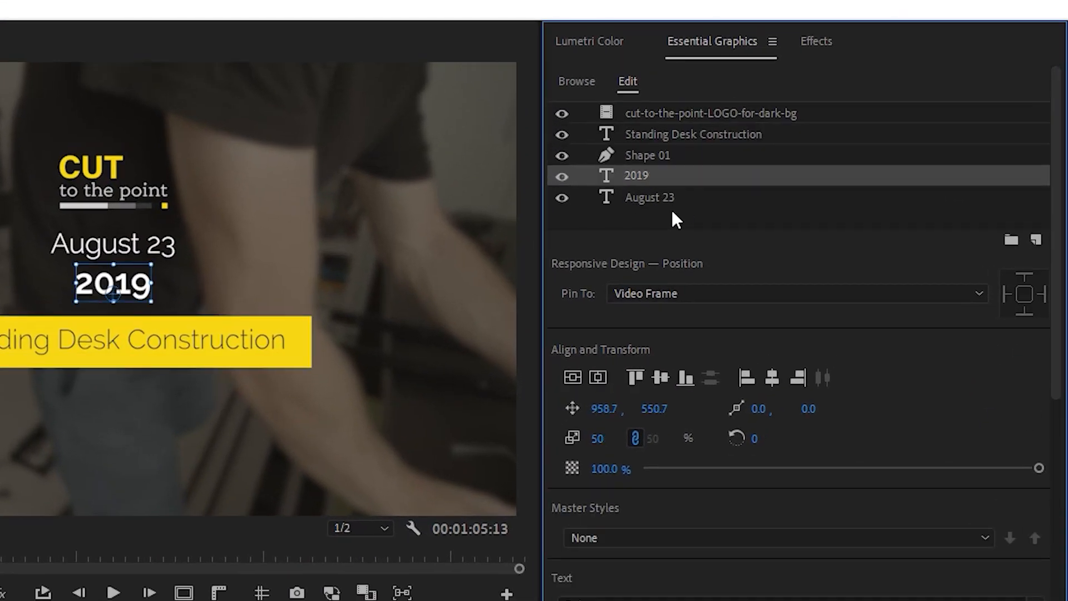
- Replace the August 23 date text with 'November'
left_click(647, 156)
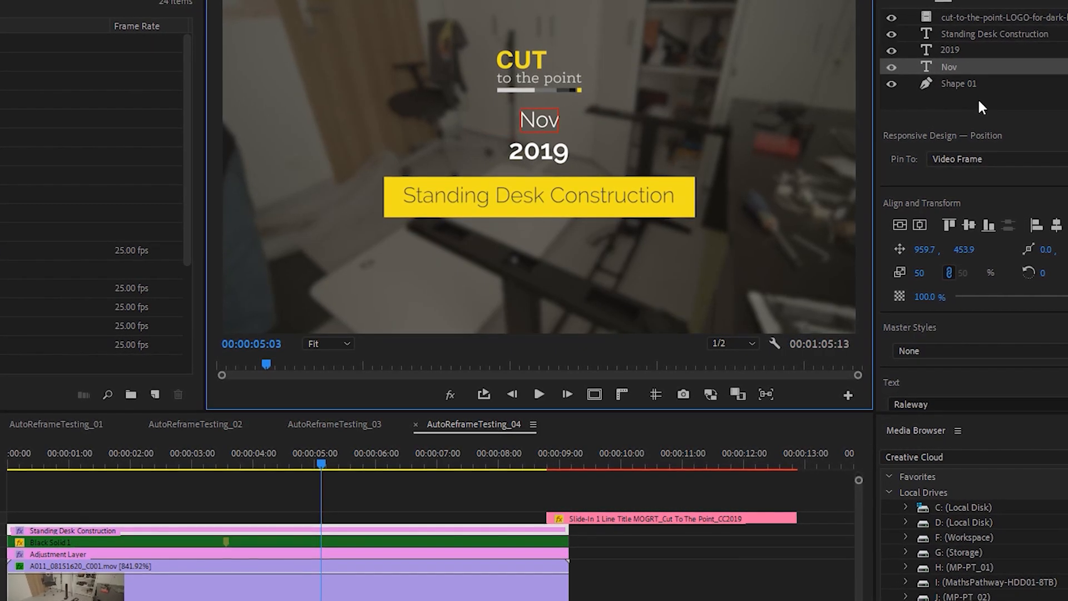
type("November")
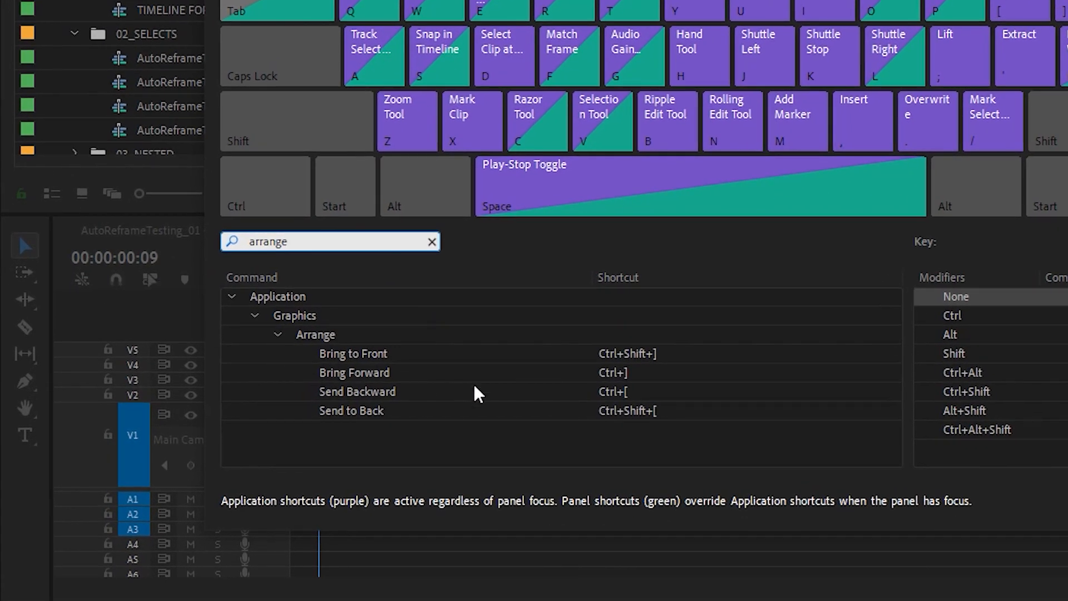
mouse_move(480, 458)
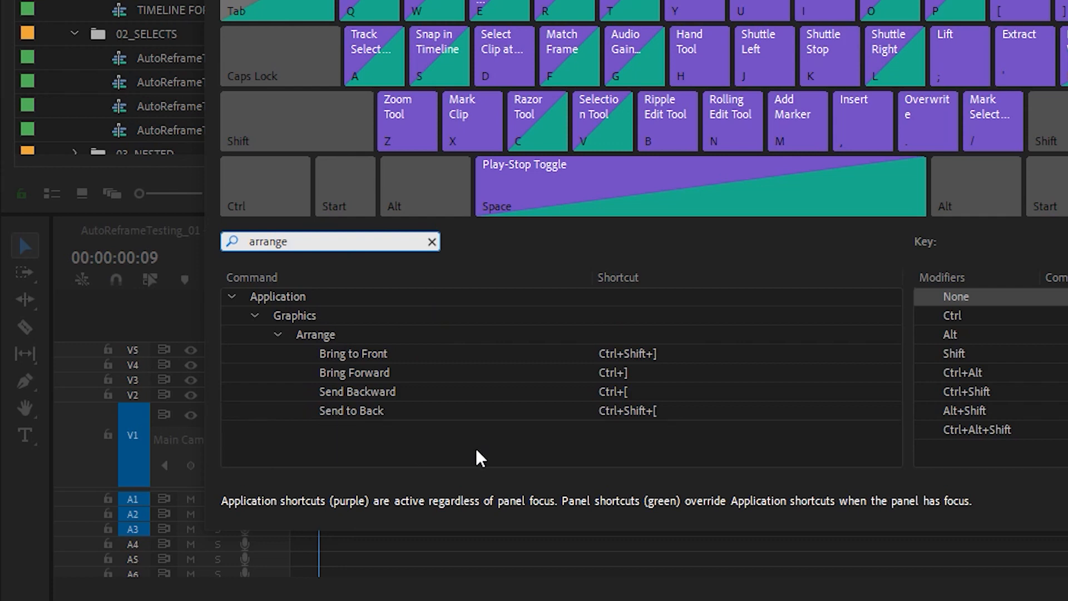